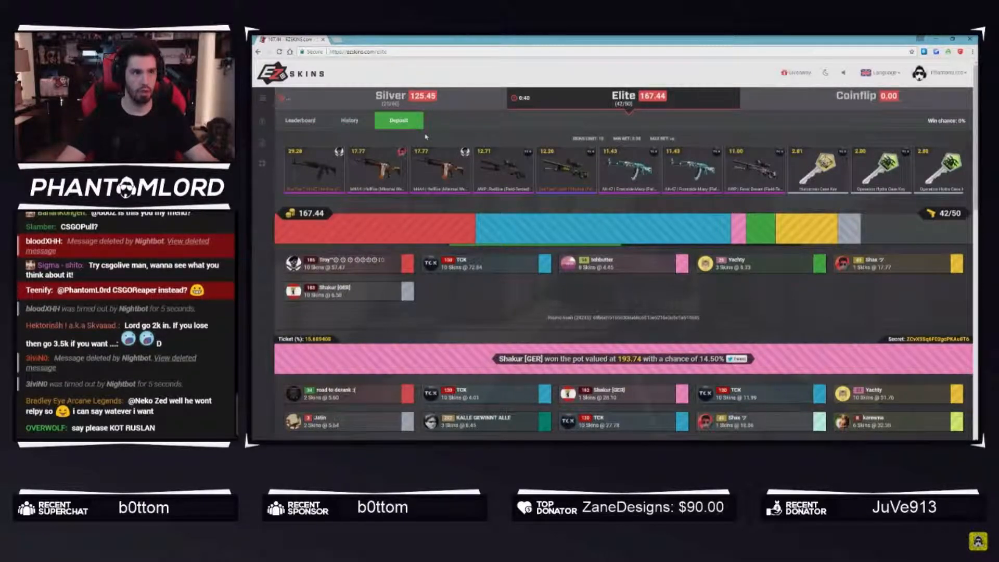
Open the Elite round's deposit window listing your skins and prices
click(398, 120)
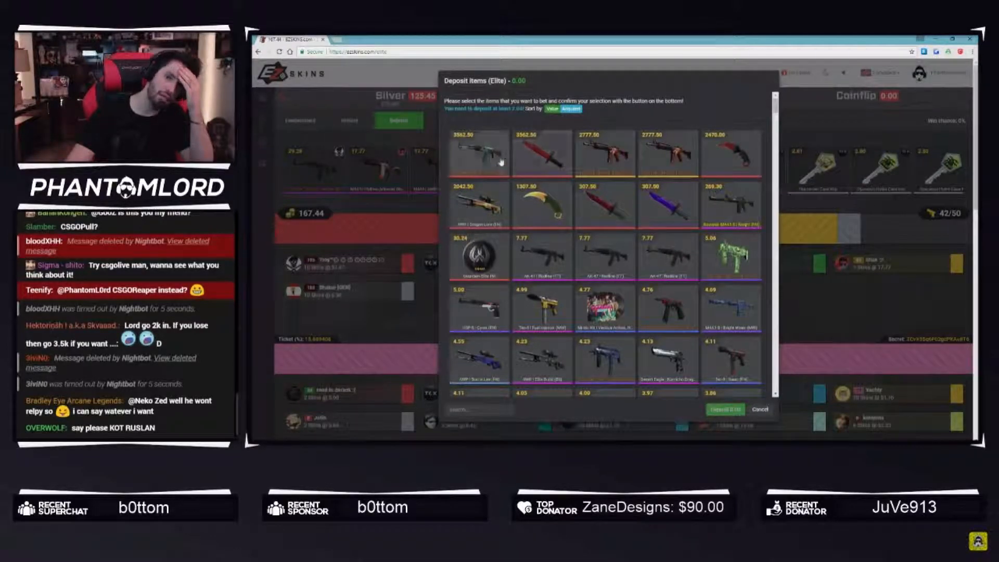
Select the high-value knife and rifle skins and deposit the three skins worth 7,290
click(604, 153)
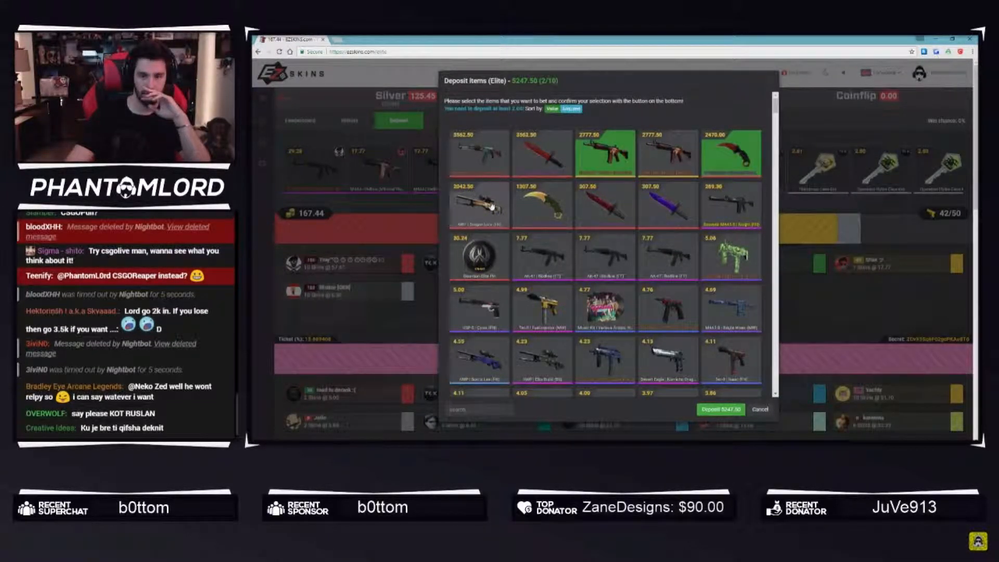
click(480, 204)
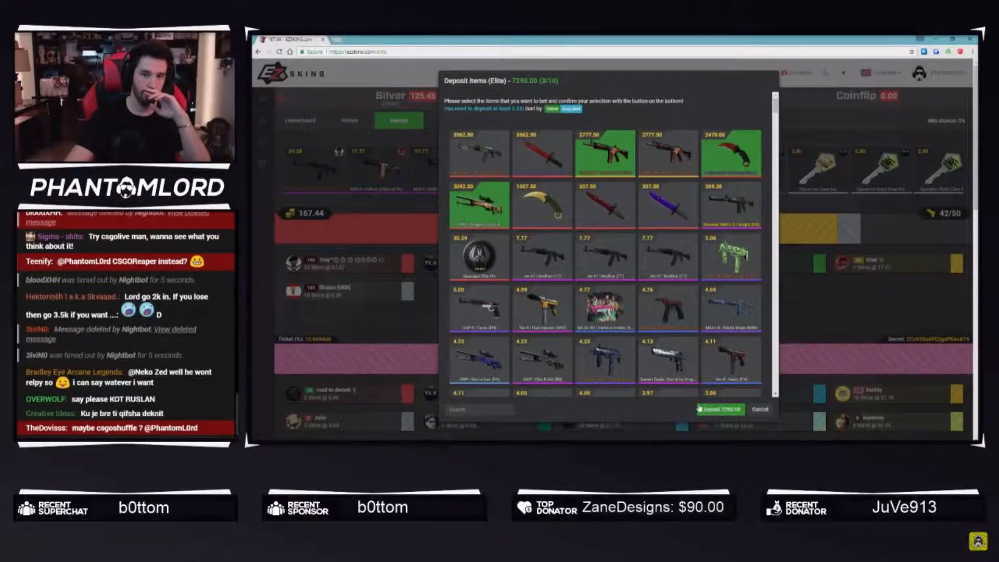
click(719, 409)
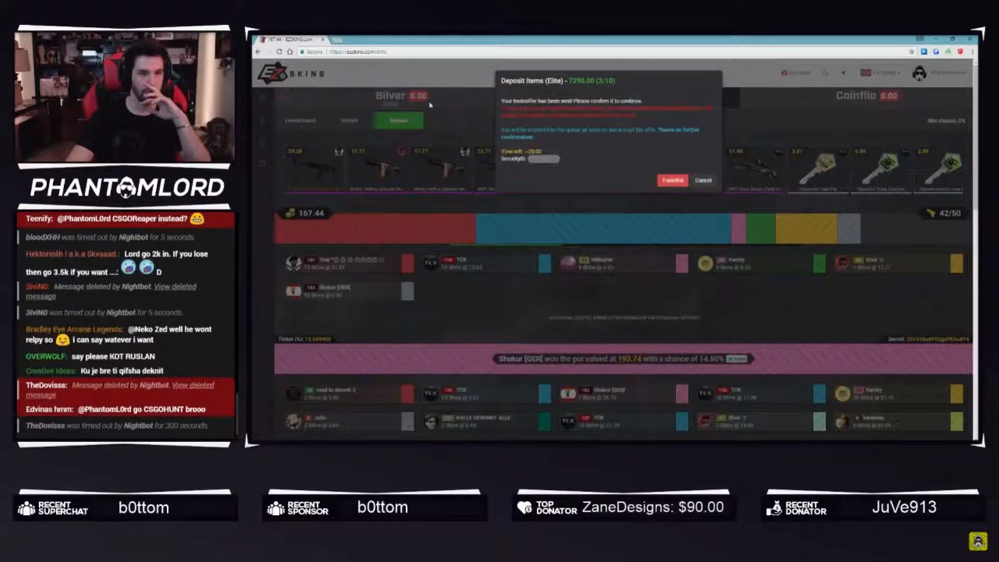
click(673, 180)
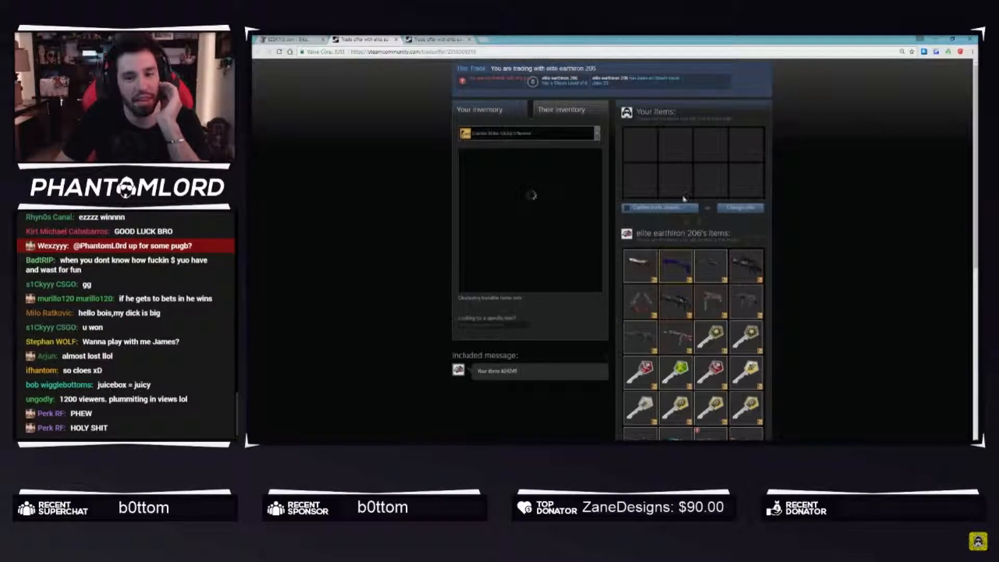
scroll(down, 3)
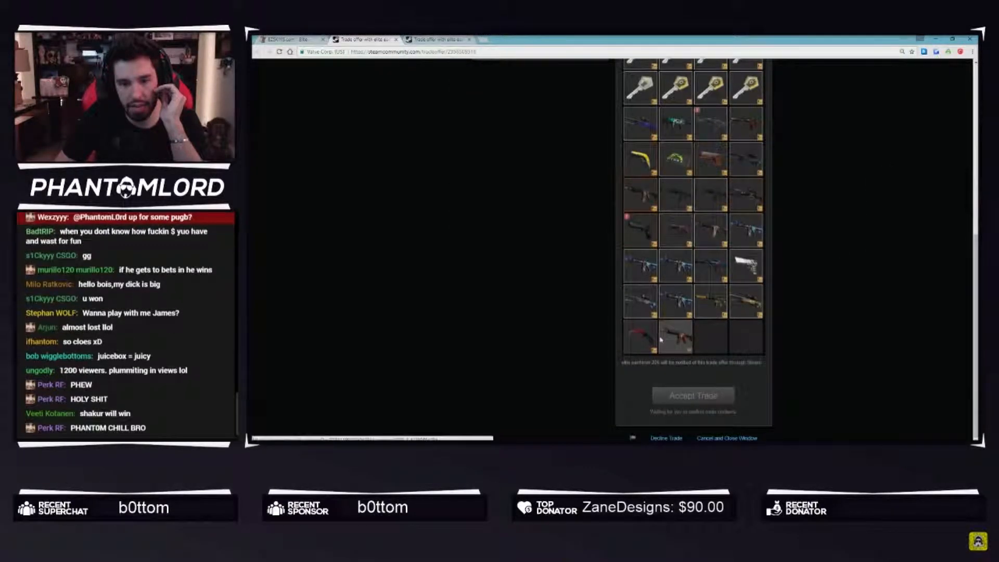
scroll(down, 3)
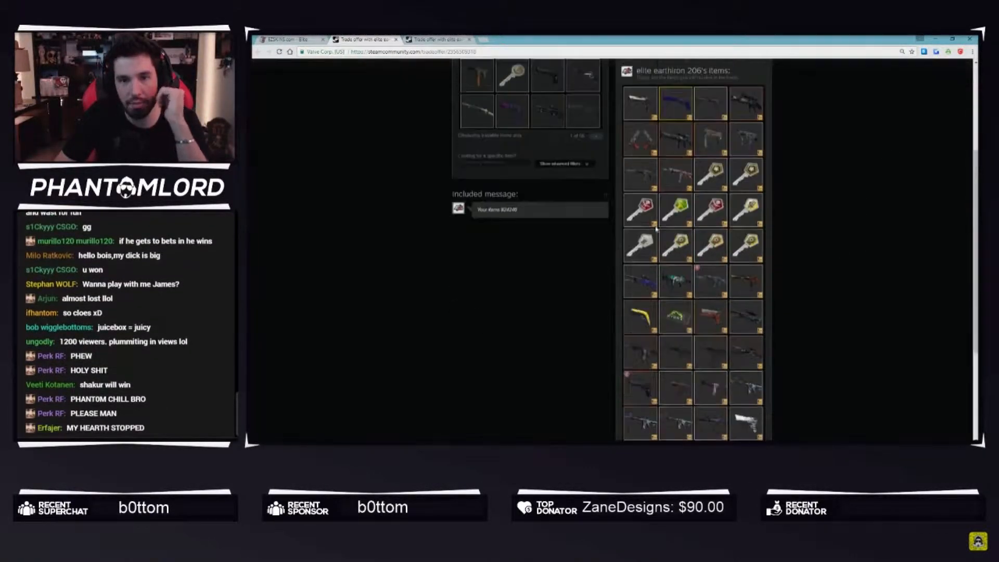